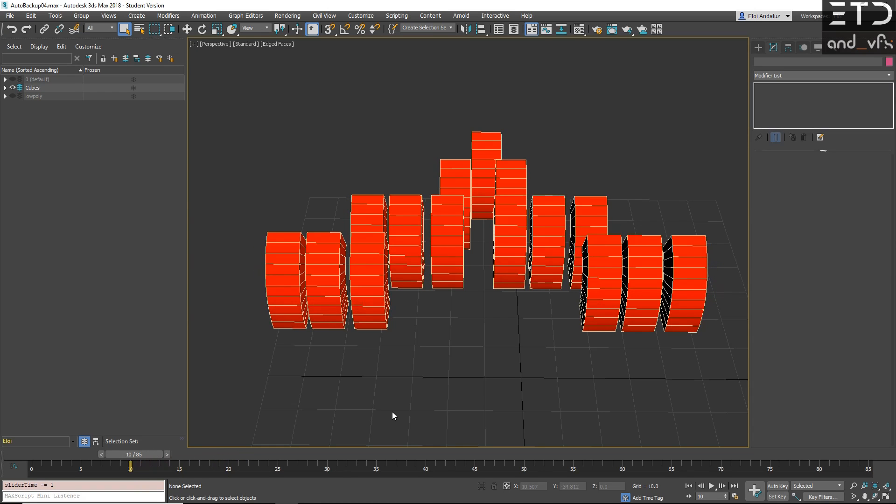
Step: Play the animation and scrub the time slider to watch the box rows bend
click(711, 485)
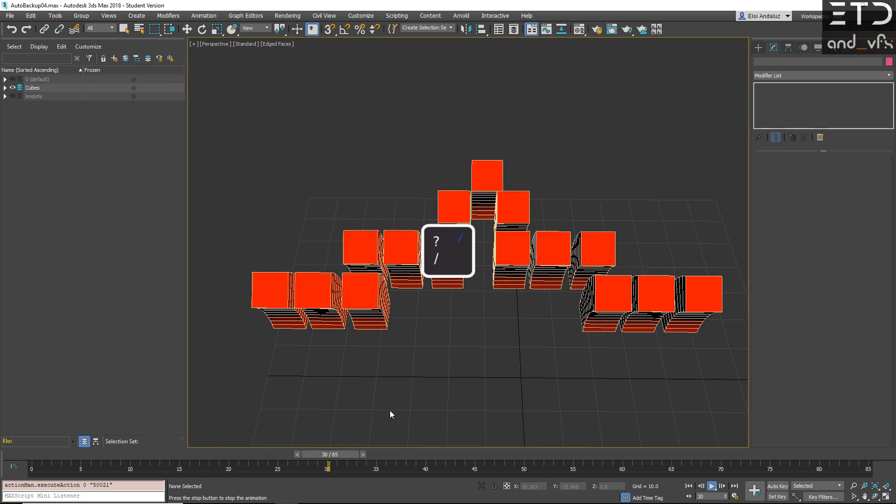
drag(327, 454, 82, 453)
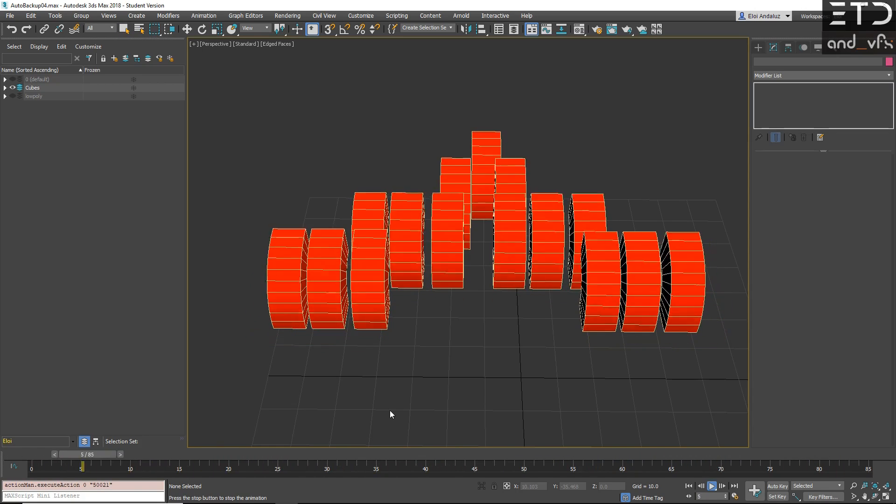
click(711, 486)
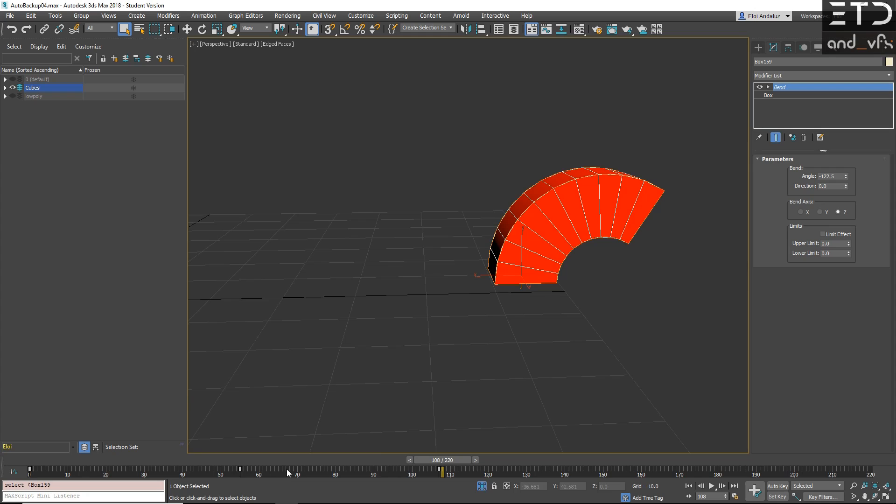
Step: Show the timeline selection range, narrow it to the early frames, and replay
right_click(289, 472)
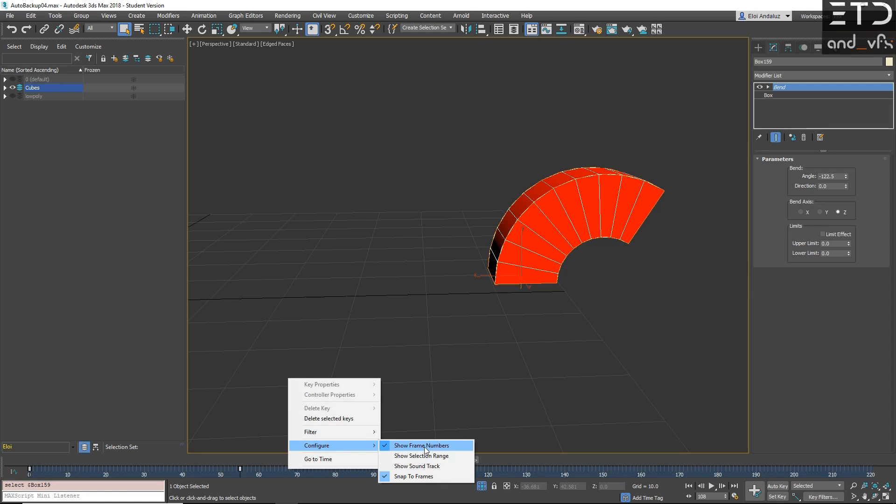
mouse_move(422, 455)
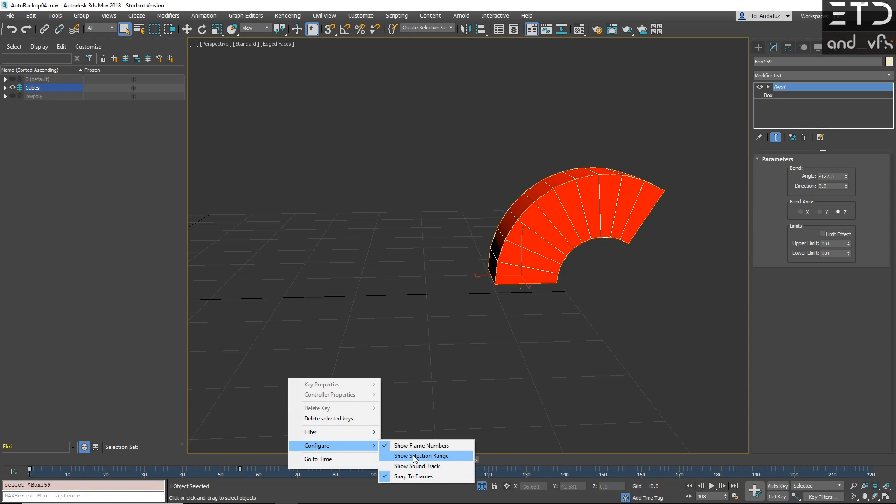
click(420, 456)
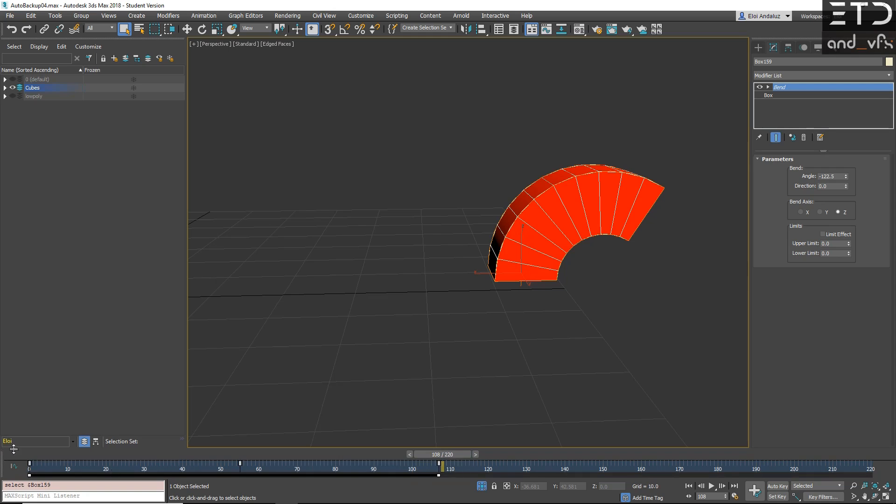
mouse_move(389, 471)
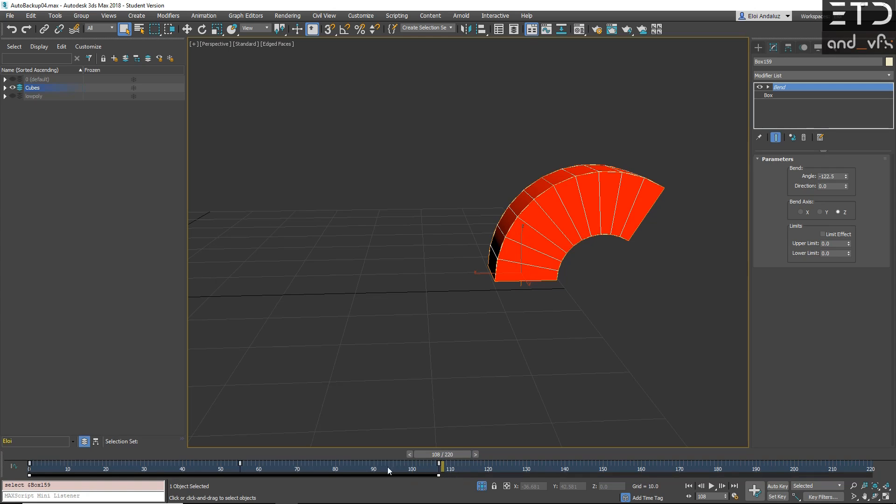
mouse_move(442, 480)
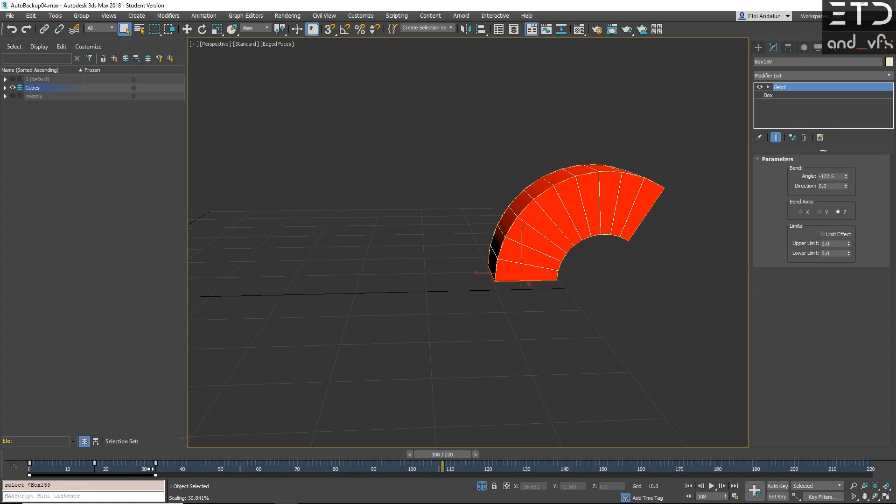
click(827, 176)
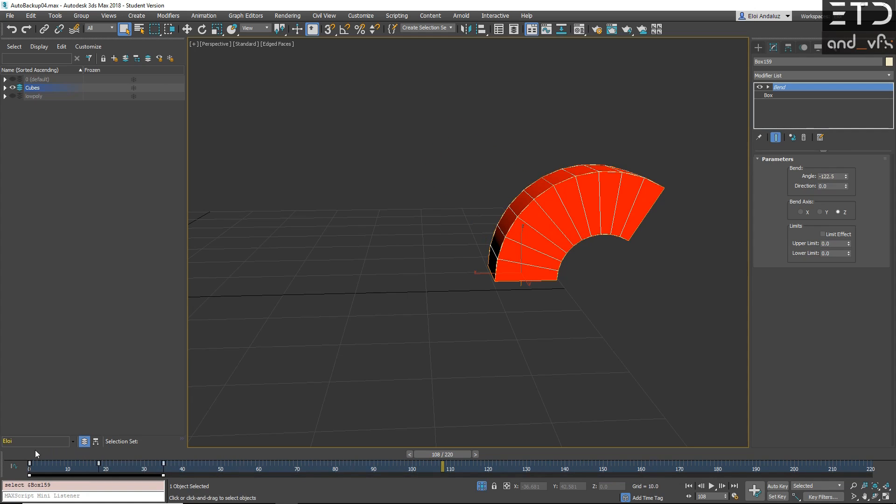
click(711, 487)
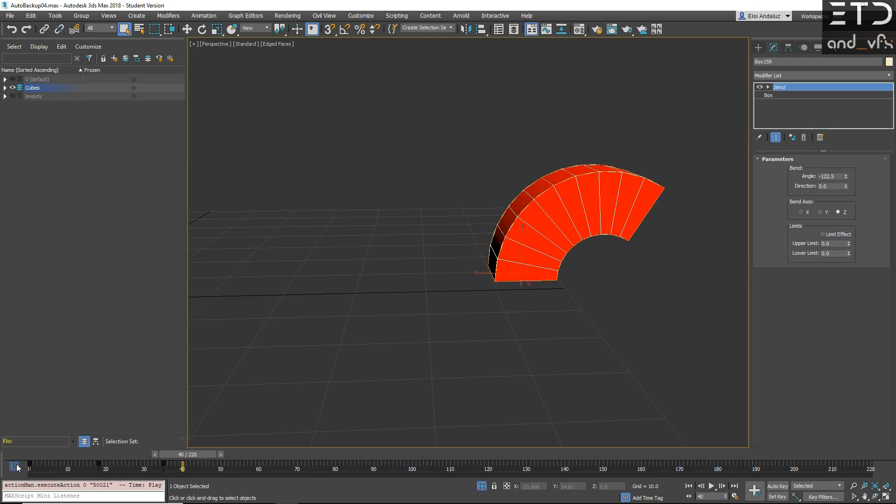
Step: Loop the Bend Angle curve beyond its keys and apply a multiplier curve
click(41, 257)
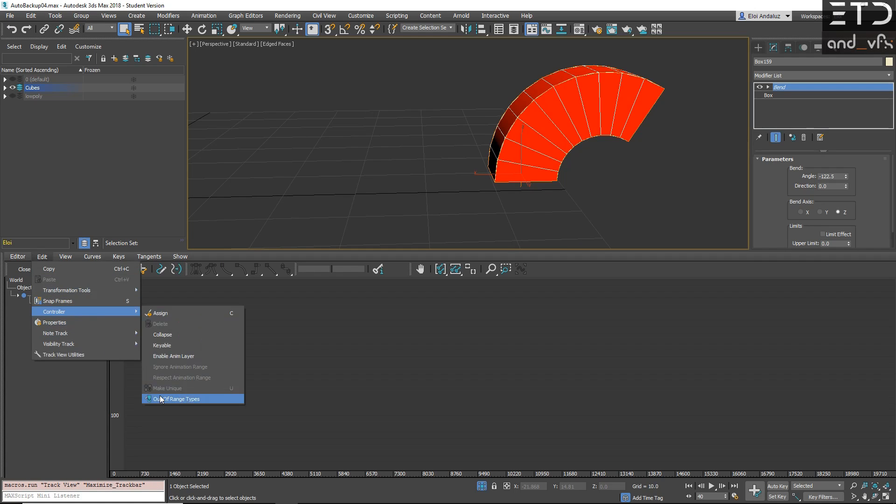
click(178, 399)
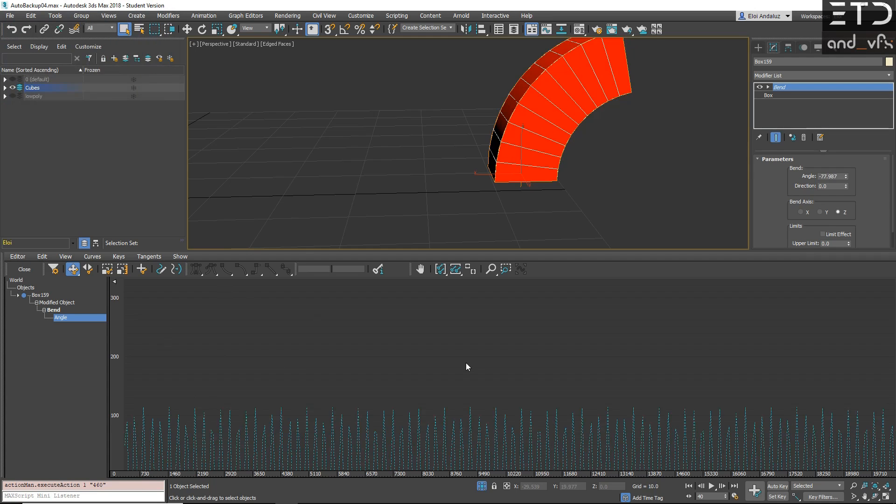
click(711, 486)
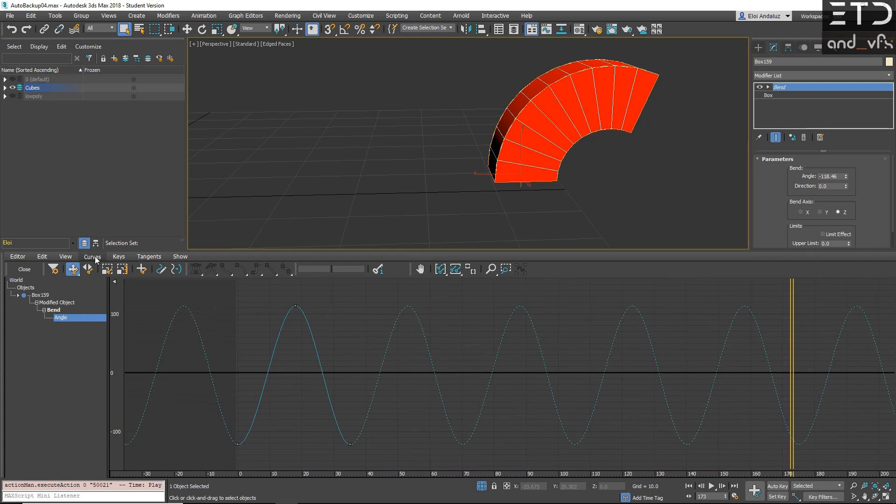
click(92, 256)
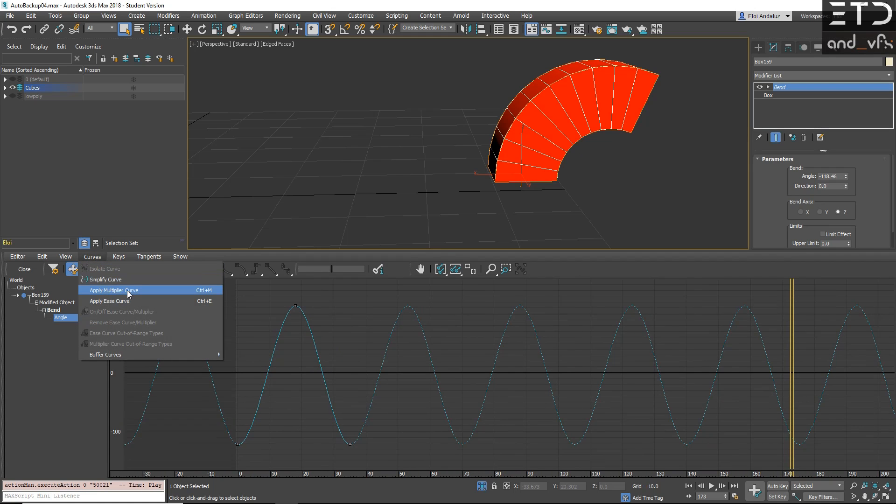
click(113, 289)
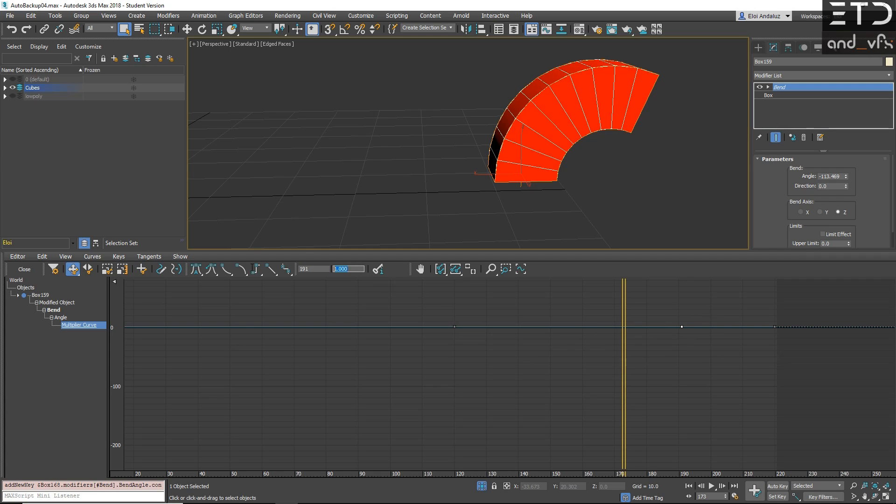
mouse_move(256, 269)
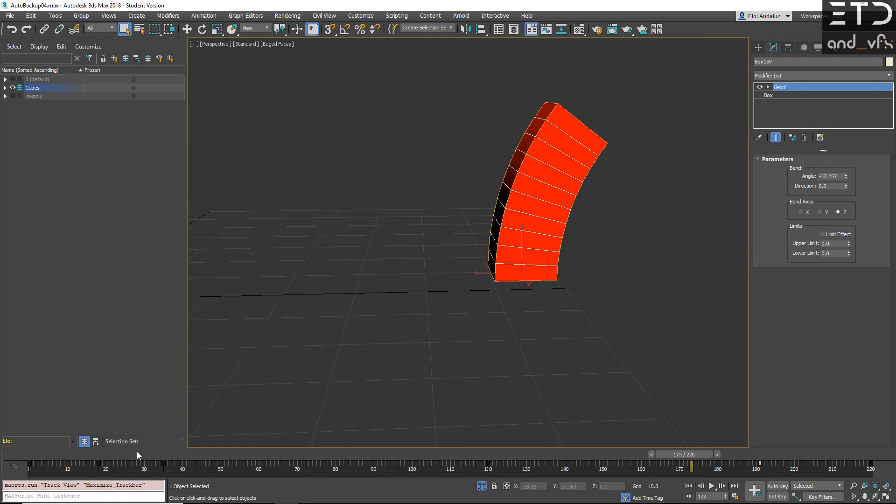
Step: In an empty scene, create a segmented Box and Sphere, bending the box 51 degrees
click(711, 486)
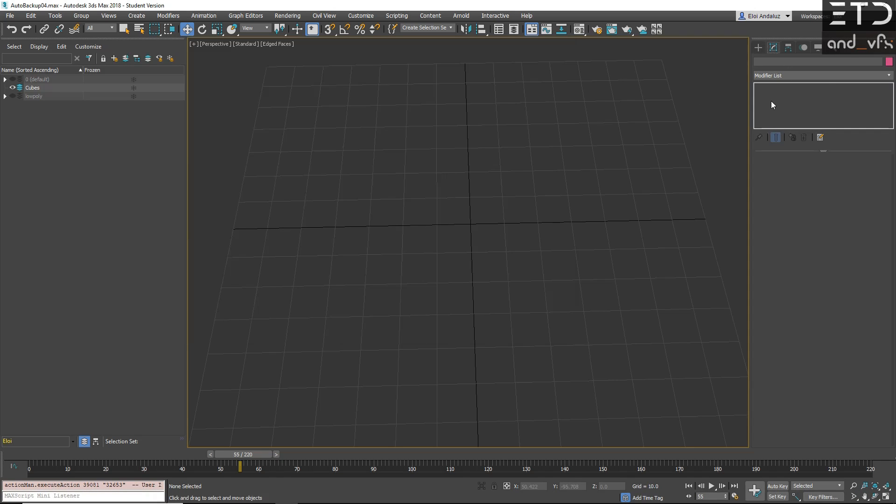
mouse_move(413, 231)
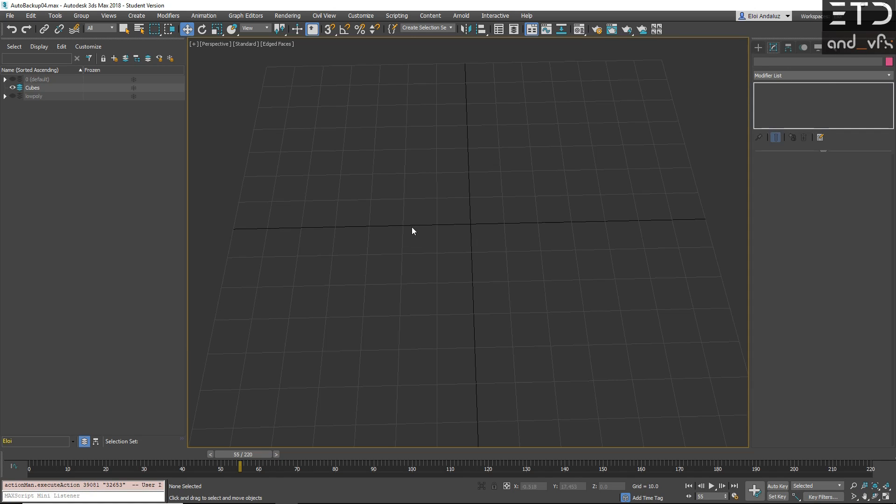
text(box)
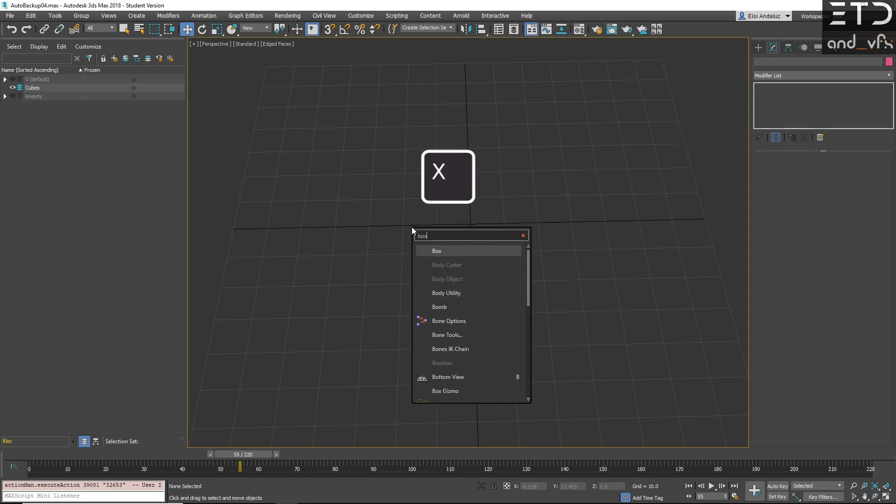
click(436, 251)
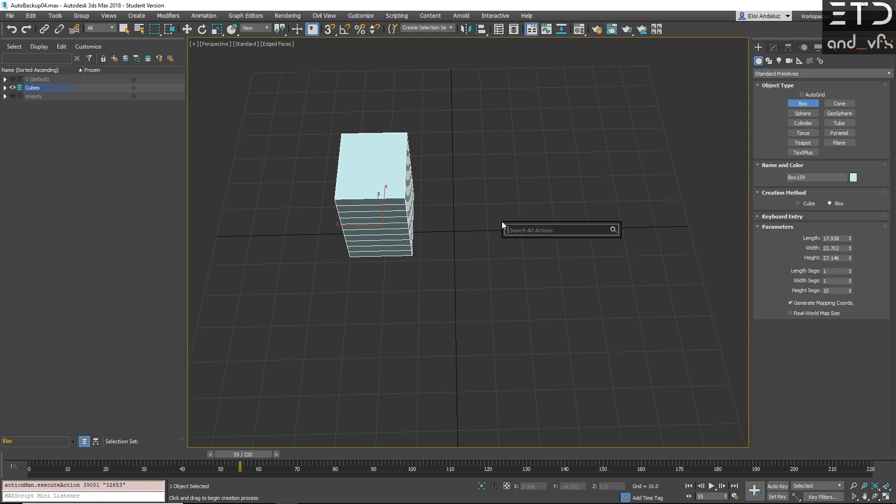
click(802, 113)
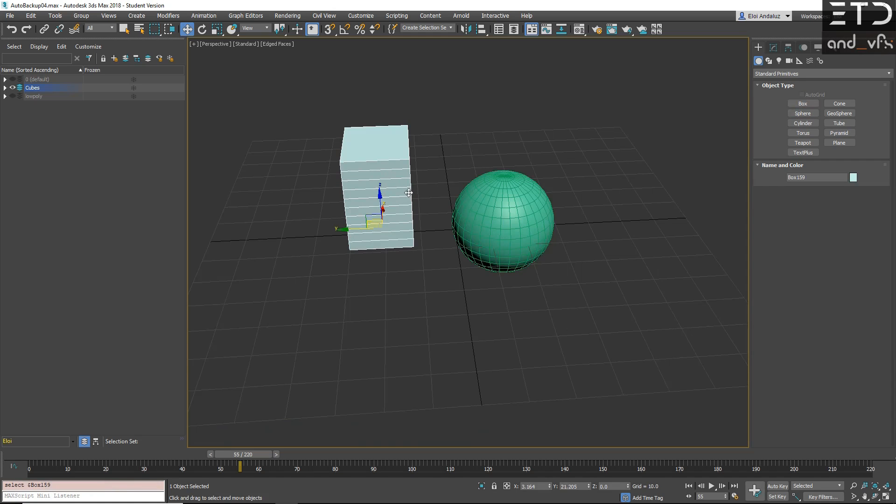
key(x)
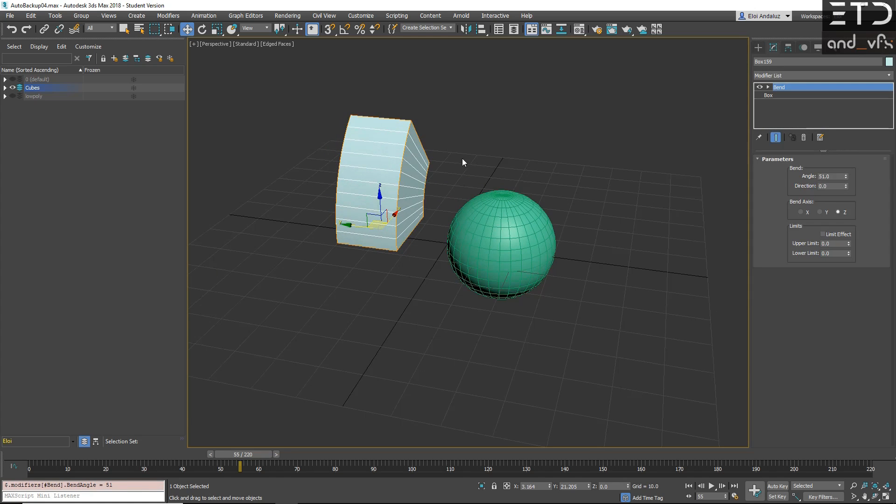
Step: Search 'xform' and apply the XForm modifier to the bent box
text(xfor)
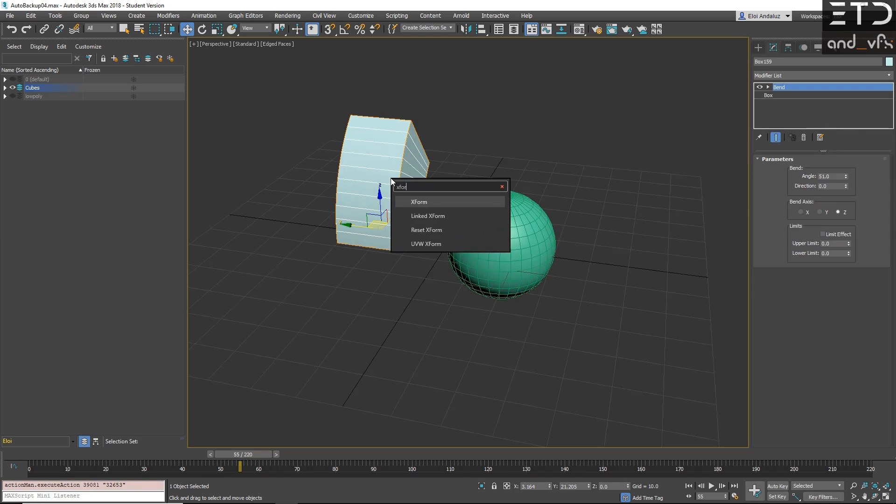
click(419, 202)
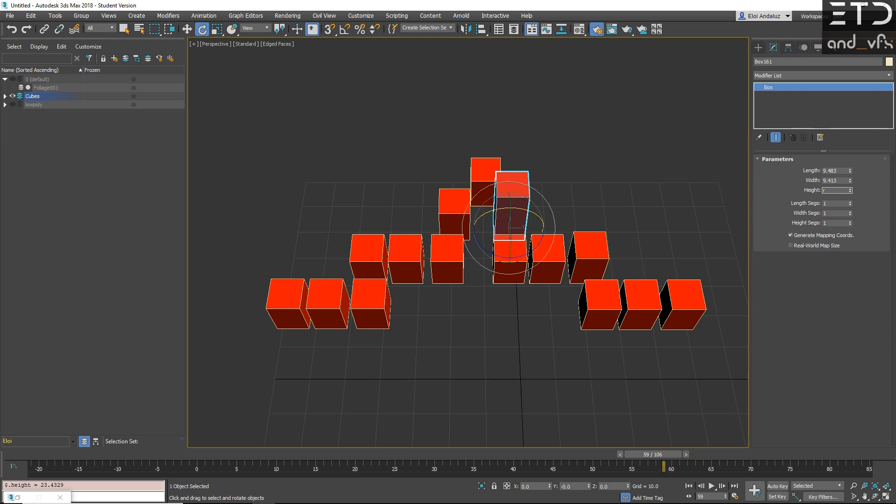
Step: Reduce the box height by 15 to 8.433, then evaluate 25*25 and (15/2)-10
text(-15)
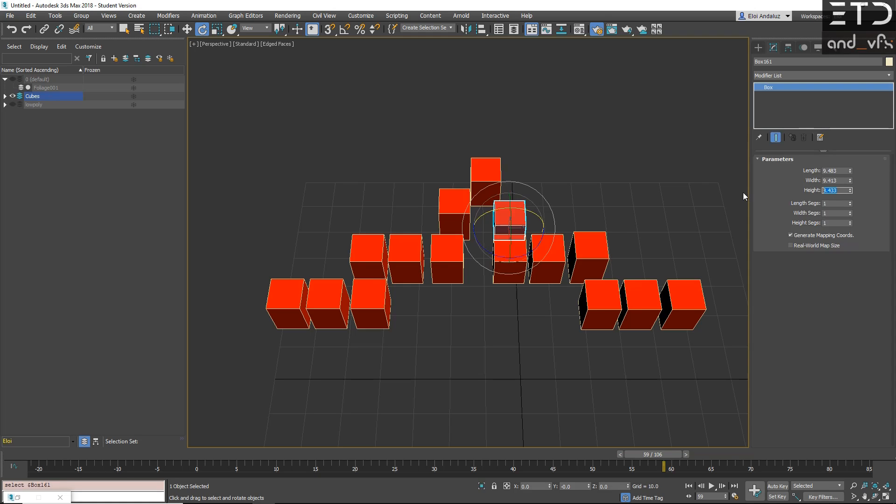
text(25*25)
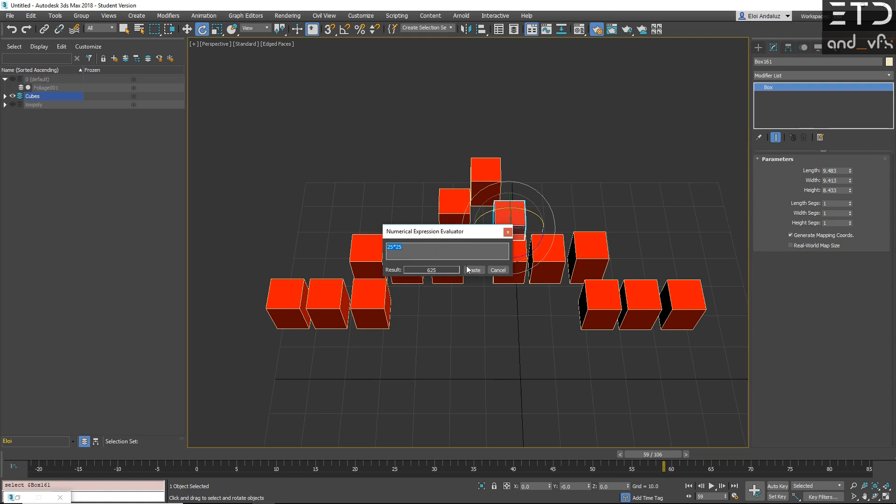
drag(445, 232, 404, 167)
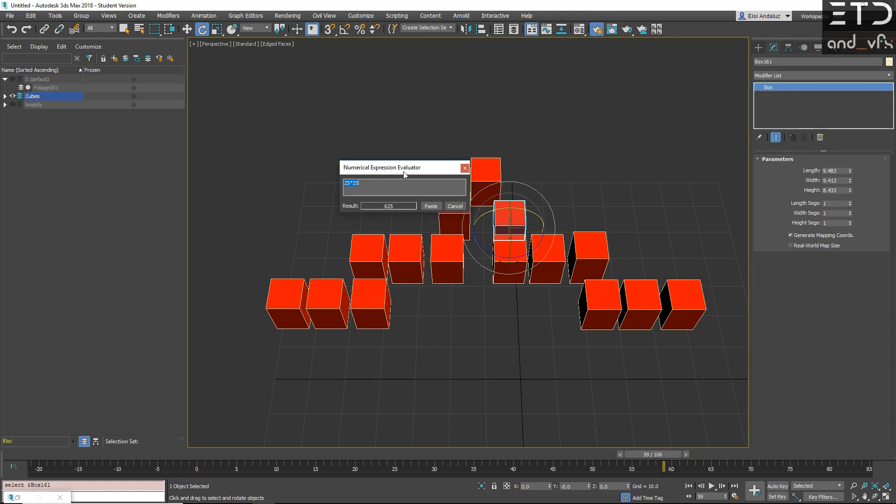
mouse_move(272, 181)
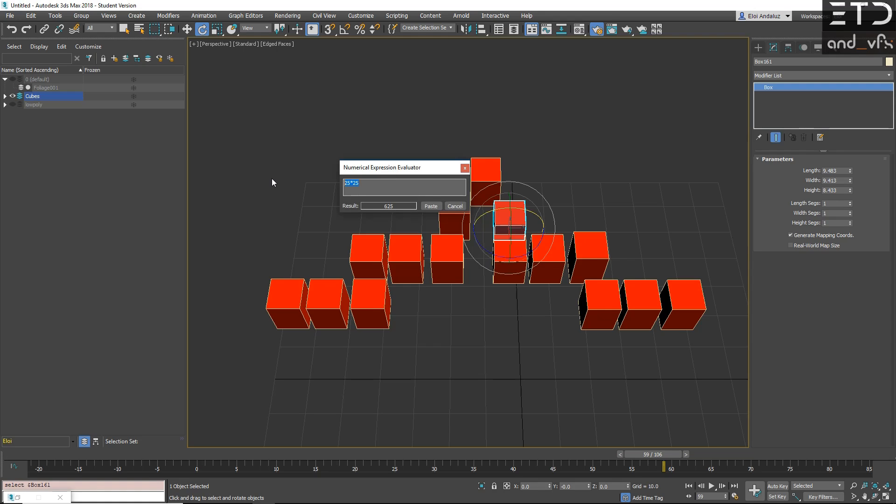
text(15/2)-10)
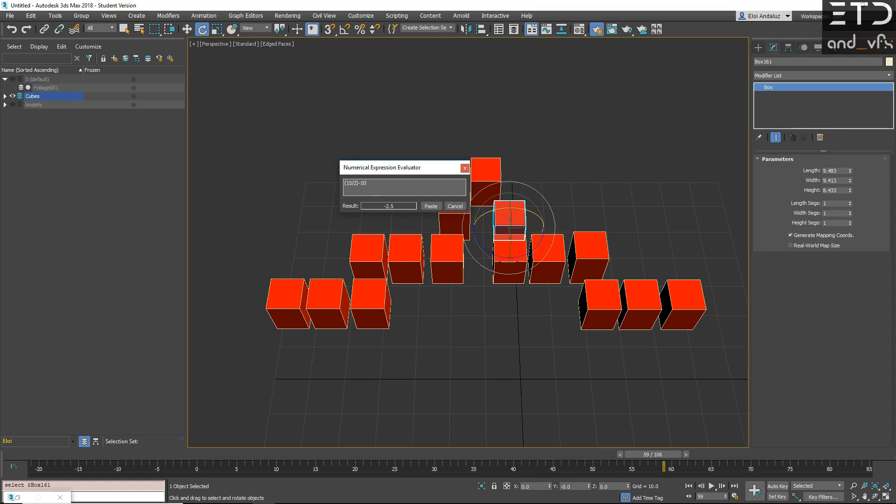
click(431, 205)
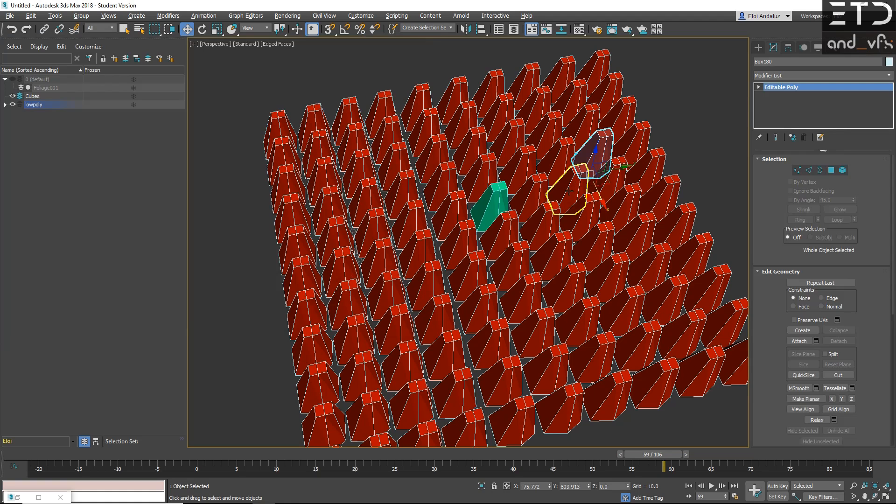
Step: Select a tree box in Top view, then switch to Perspective and Front views
key(t)
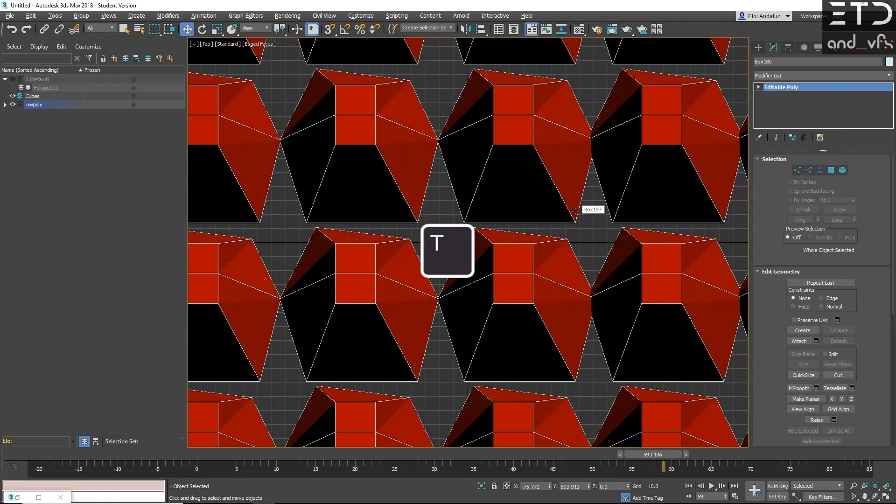
click(549, 204)
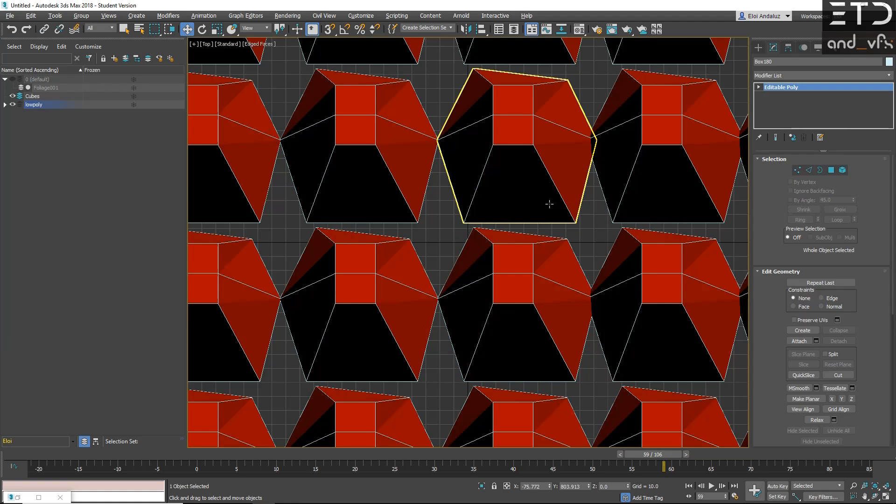
key(p)
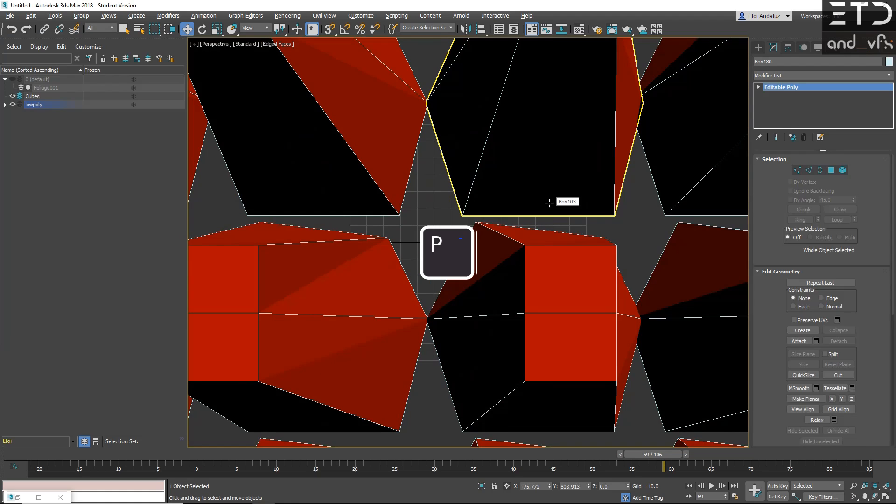
key(f)
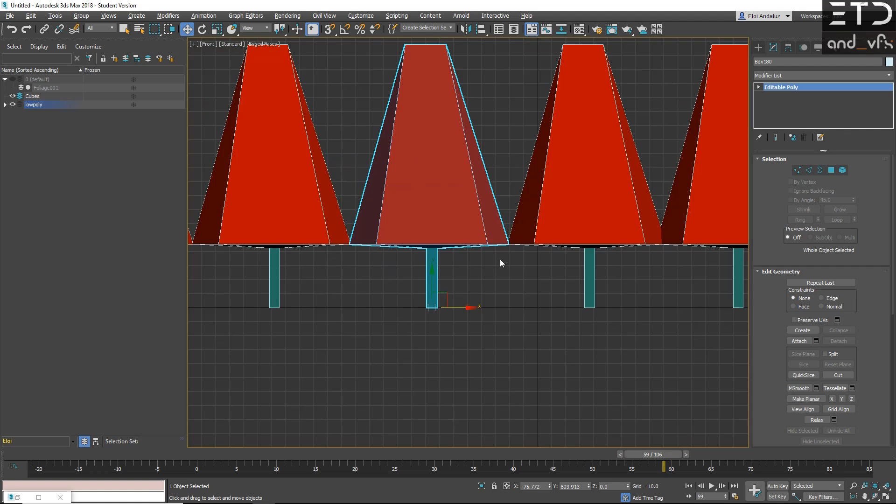
mouse_move(512, 223)
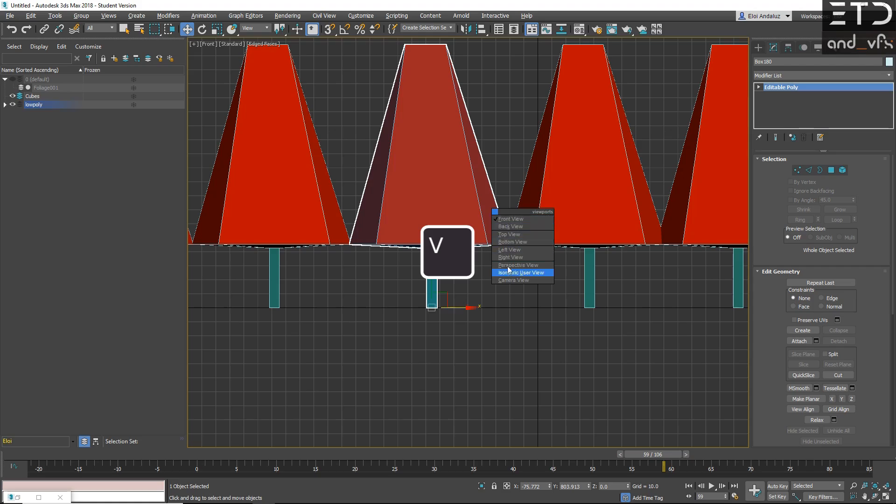
mouse_move(517, 257)
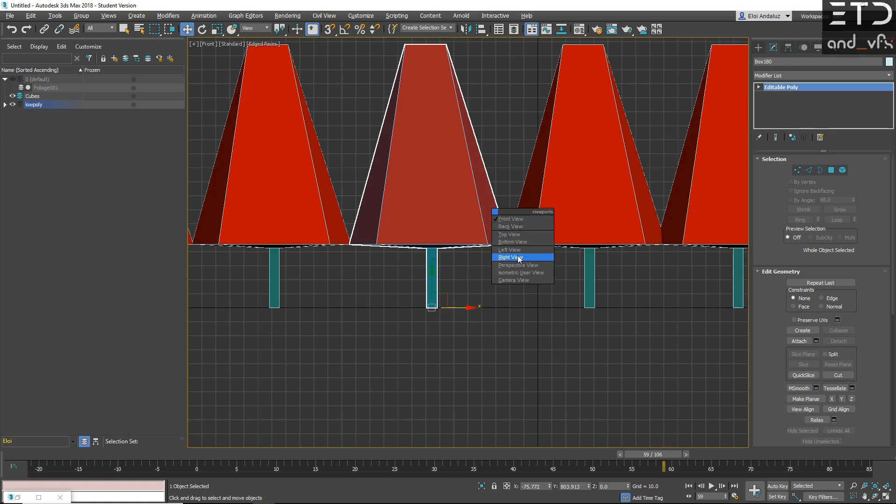
Step: Pick a standard view and zoom out until the whole tree-box grid is visible
click(518, 265)
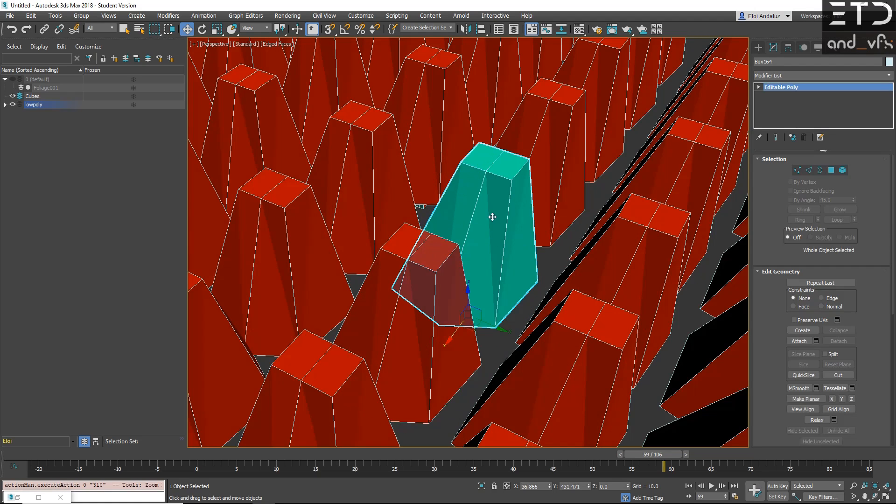
scroll(down, 3)
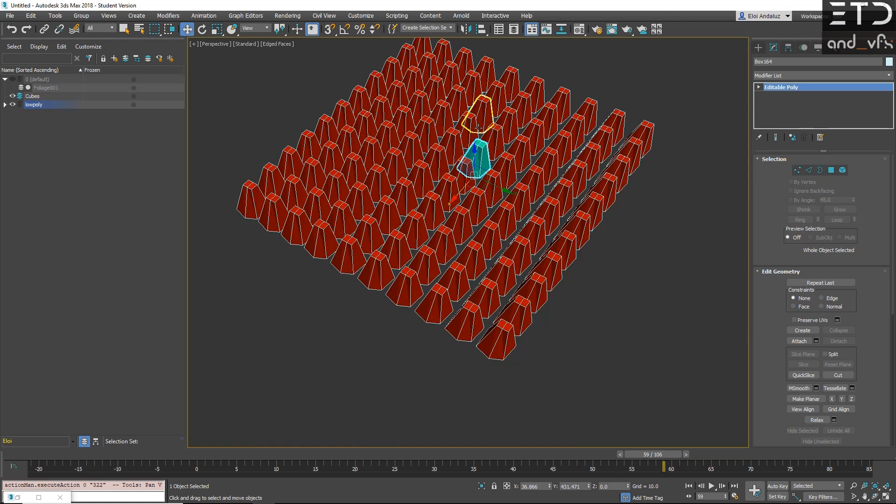
key(alt+q)
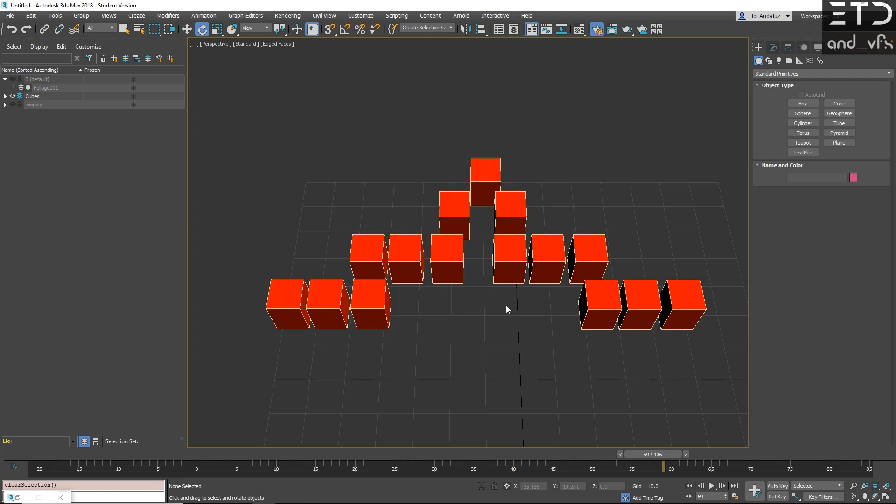
mouse_move(724, 301)
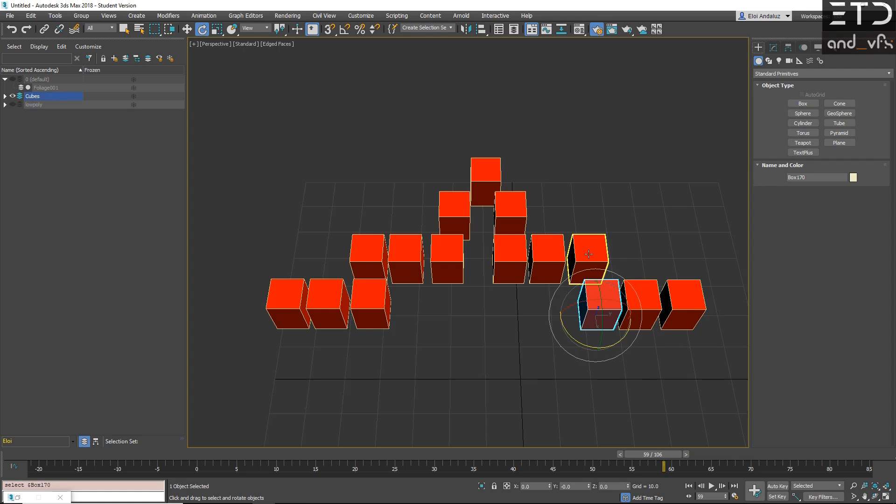
Step: Select a single red cube in the arrangement
click(517, 207)
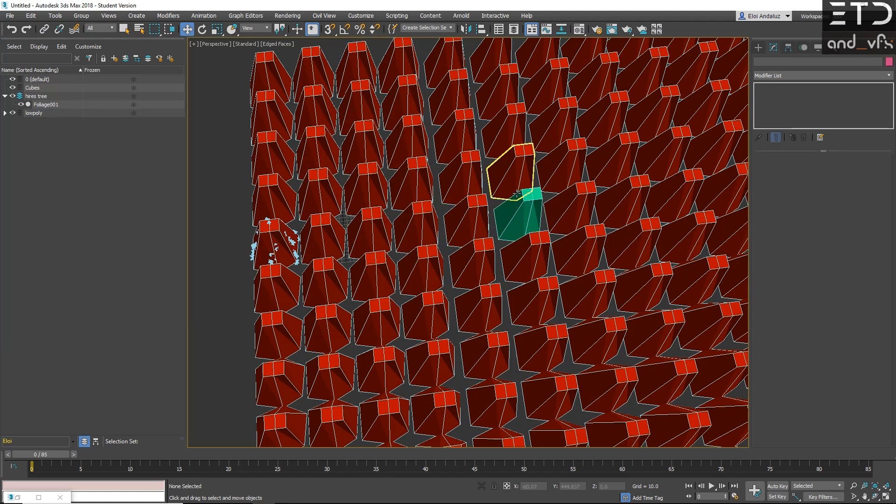
mouse_move(516, 196)
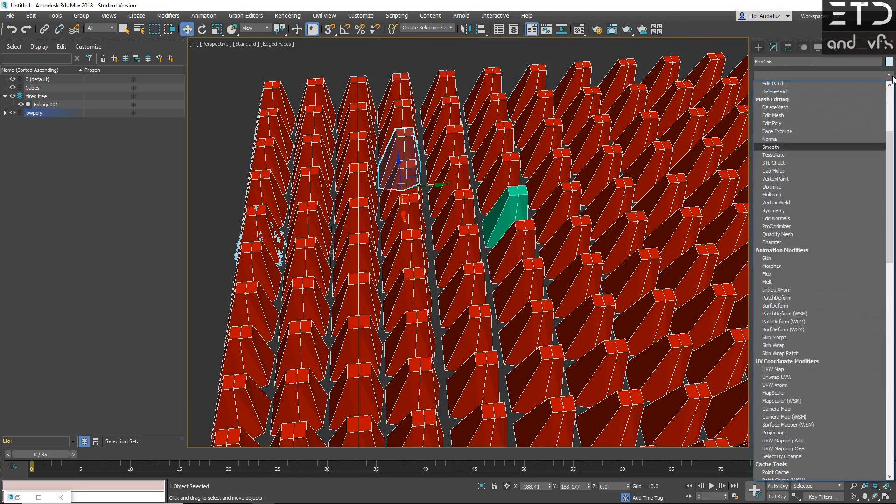
Step: Add a Substitute modifier enabled In Render, picking Foliage001 and using its material
click(771, 146)
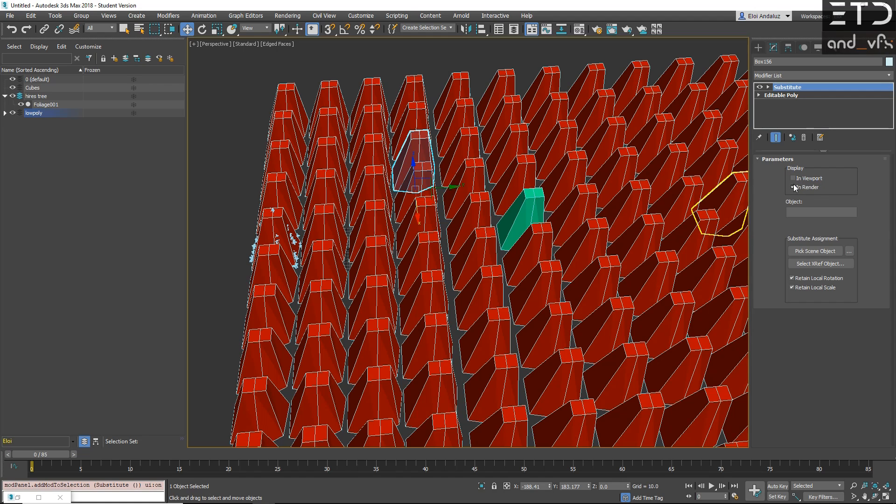
click(793, 186)
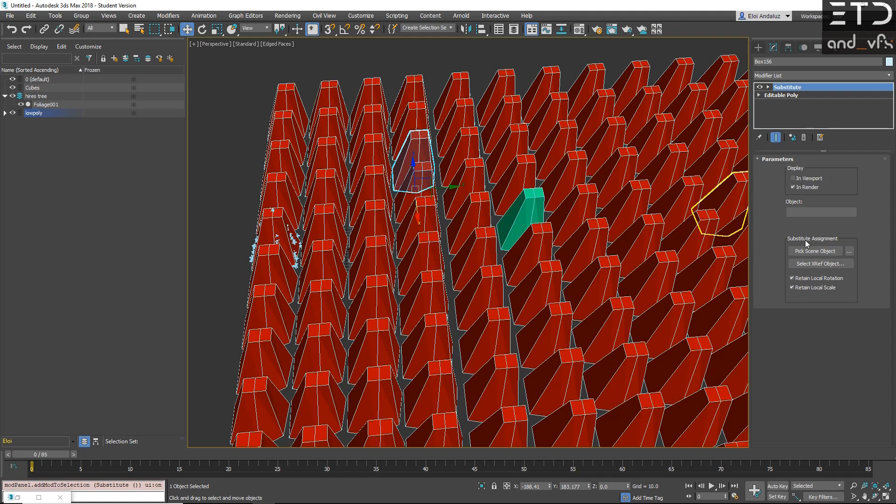
click(814, 251)
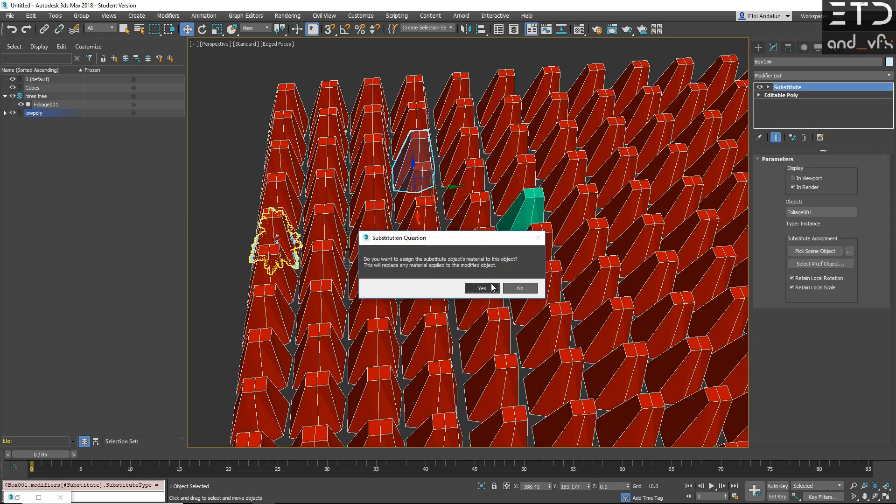
click(480, 288)
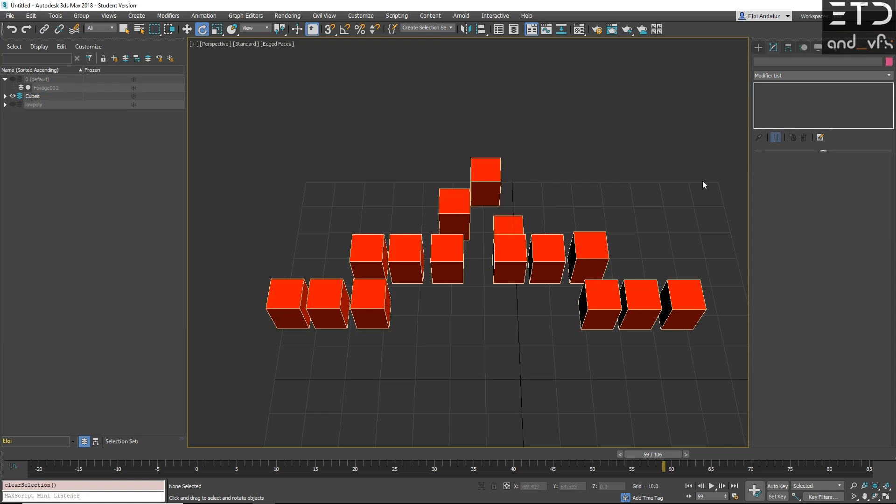
Step: Select all fifteen cubes and run $.height = 25 and a higher $.heightsegs in the Mini Listener
click(32, 96)
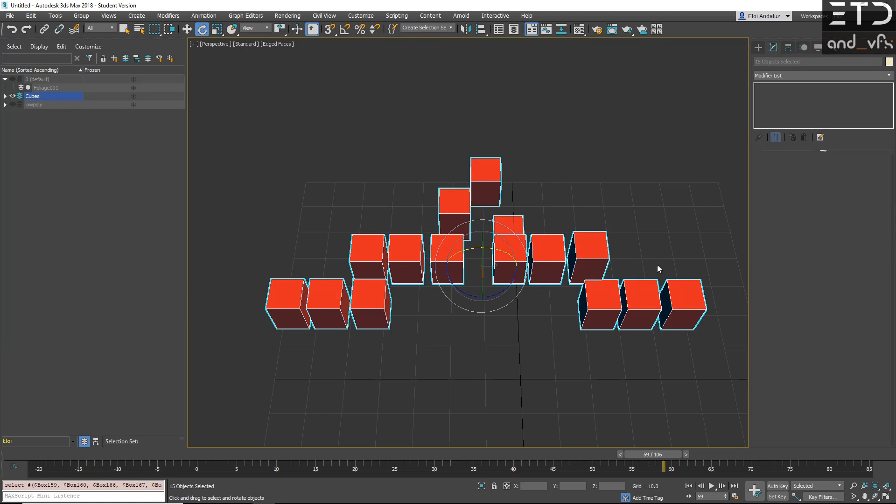
click(506, 234)
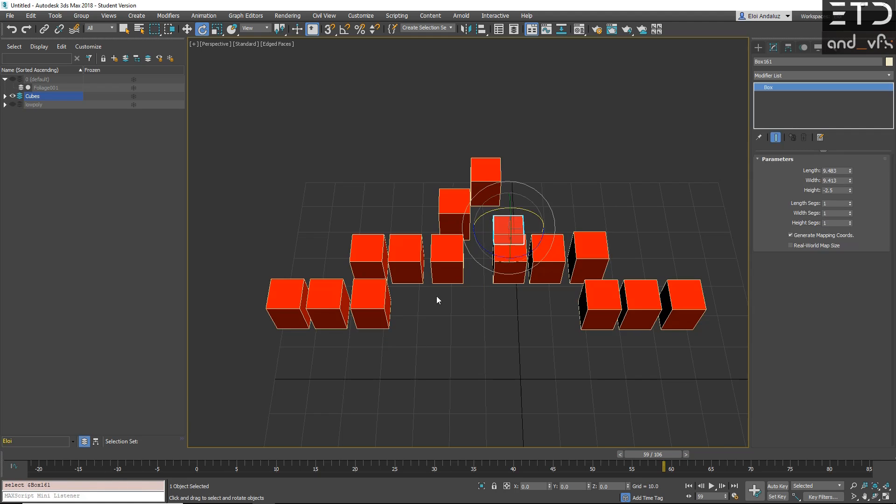
mouse_move(817, 193)
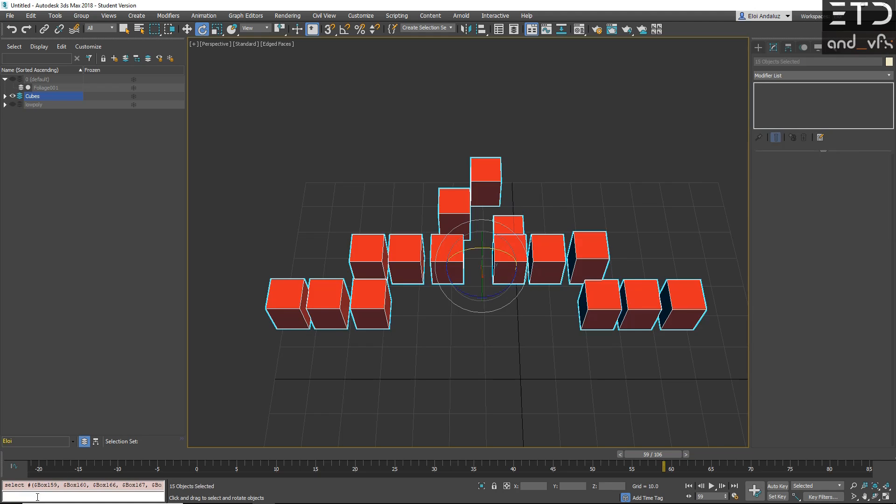
text($.heightsegs = 1)
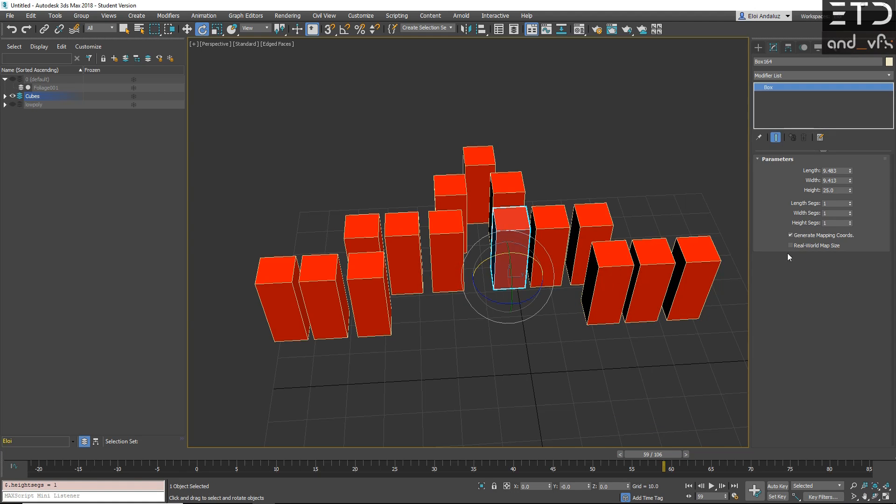
click(850, 221)
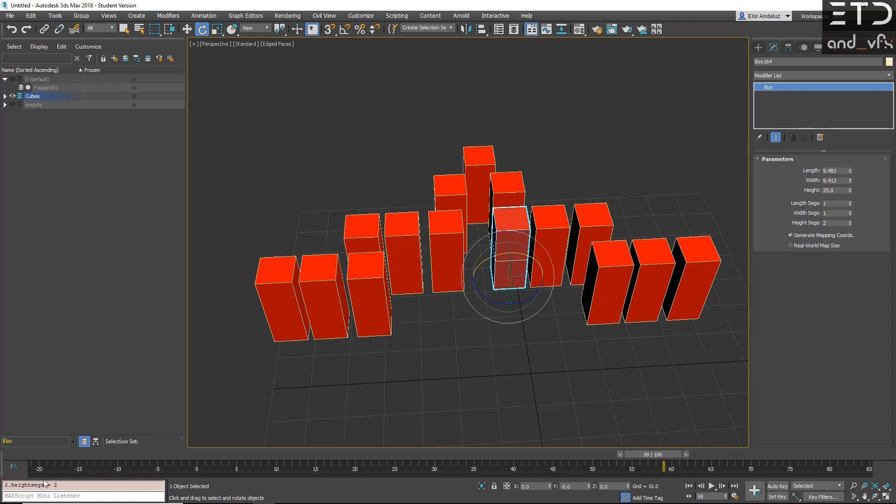
mouse_move(784, 204)
text($heightseg)
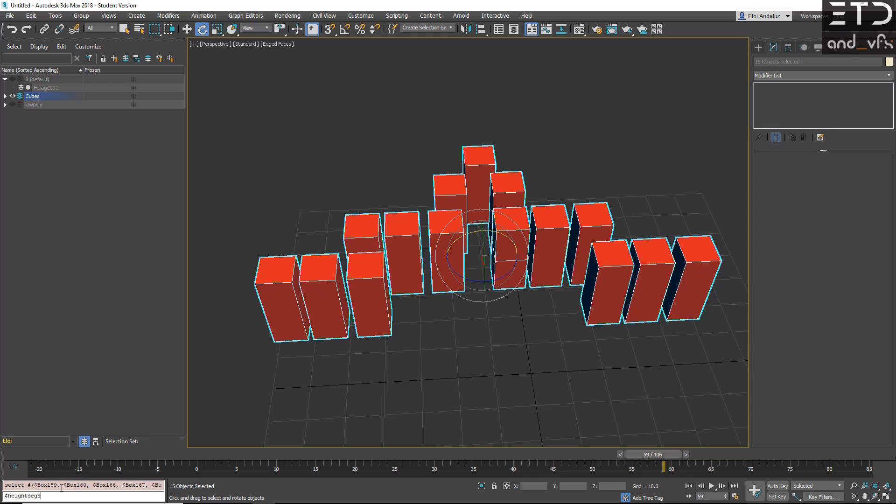
text(s=)
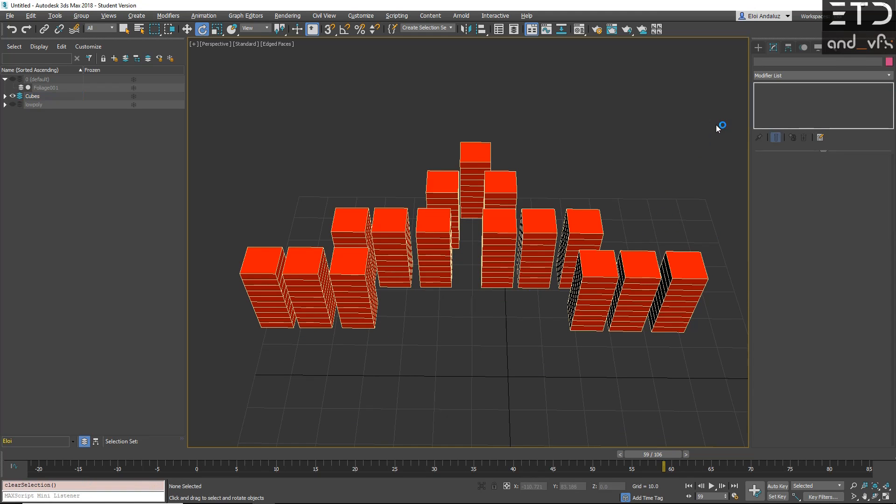
Step: Reselect the fifteen cubes and run addmodifier $ (bend()) in the Mini Listener
click(32, 95)
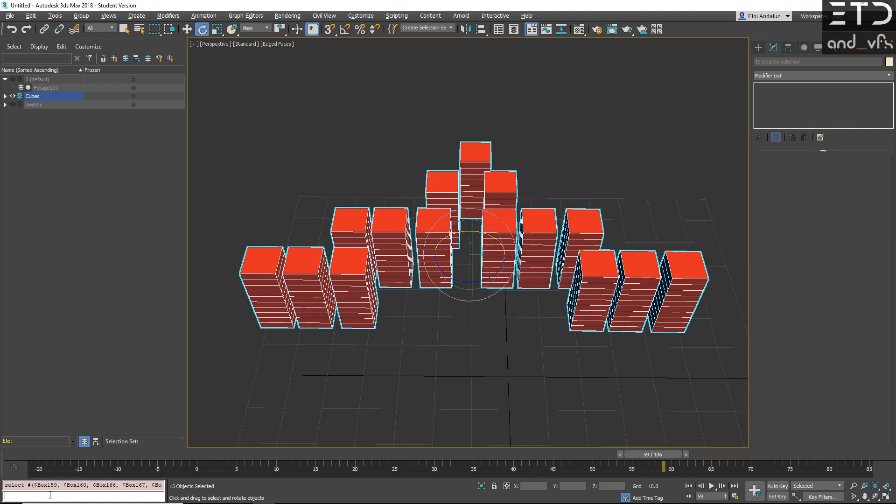
text(addmodifier)
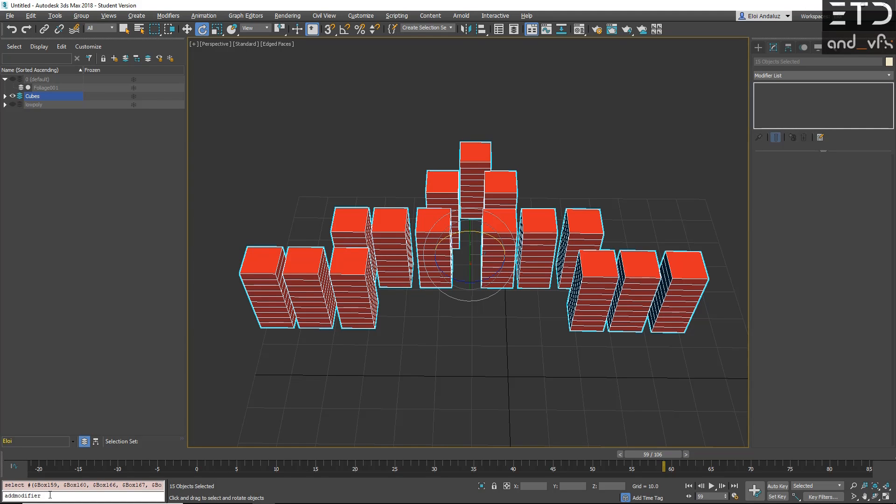
text($)
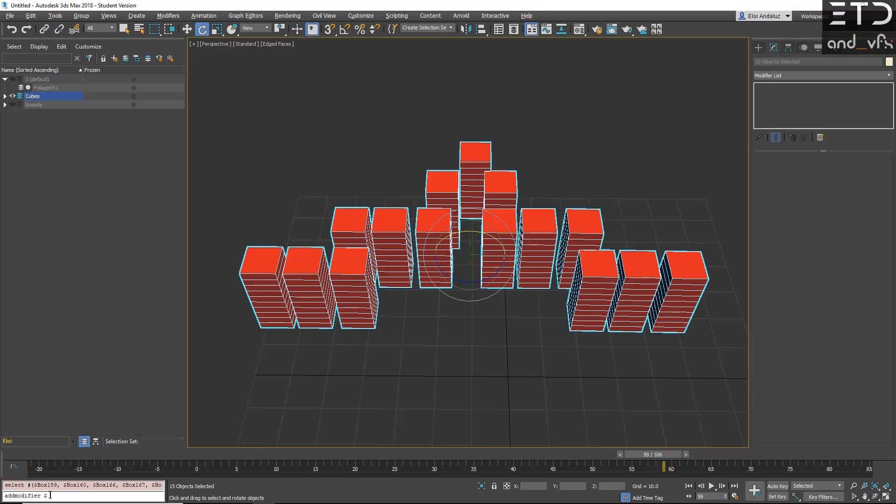
text((bend)
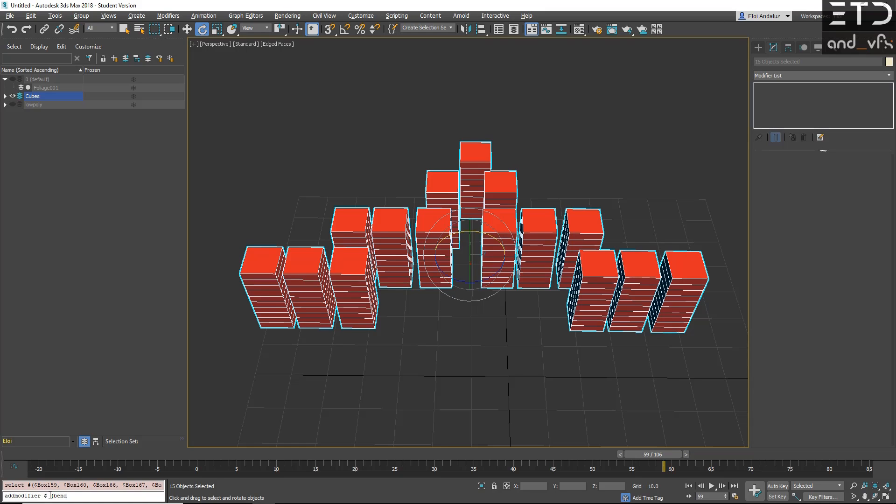
text(())
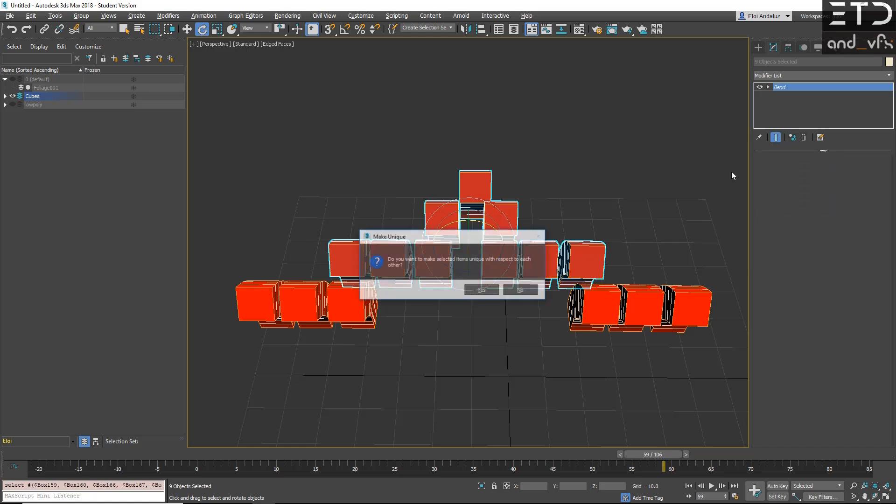
Step: Answer the Make Unique prompt and enter $.bend.angle = -15 for nine selected cubes
click(480, 290)
text($.bend)
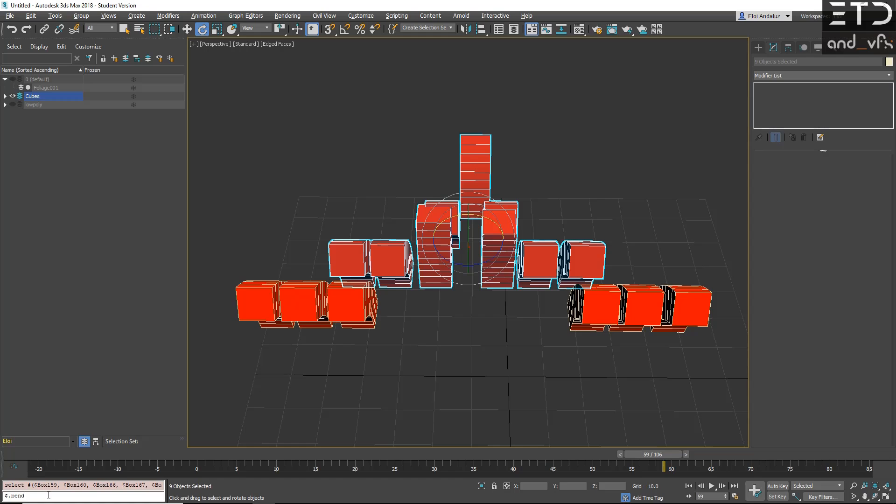
text(.)
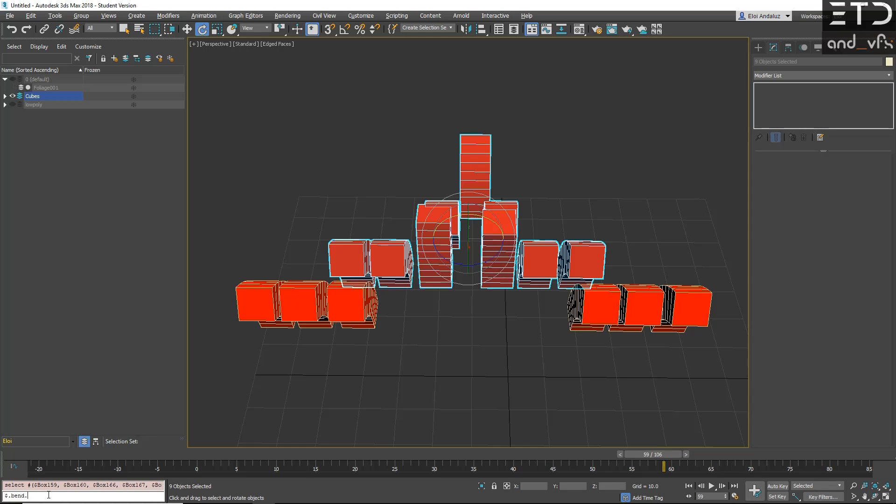
text(and)
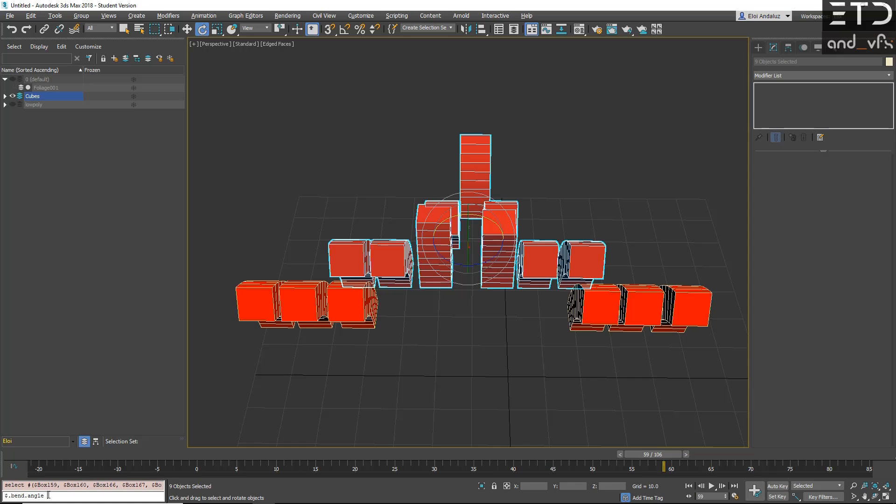
text(-15)
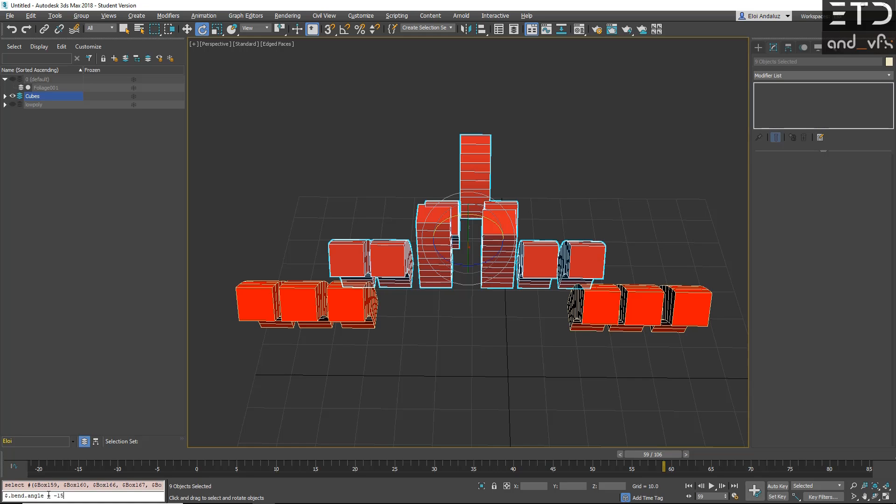